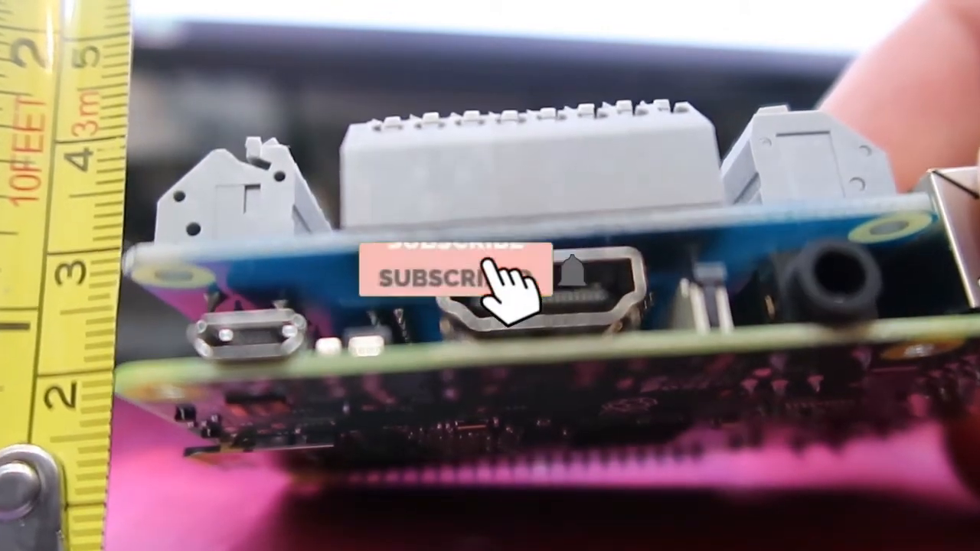
pyautogui.click(452, 279)
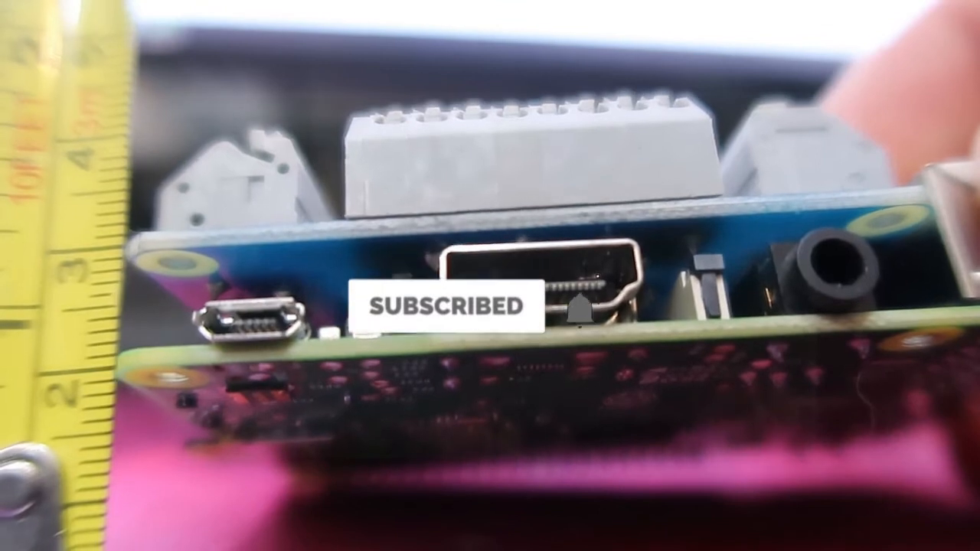